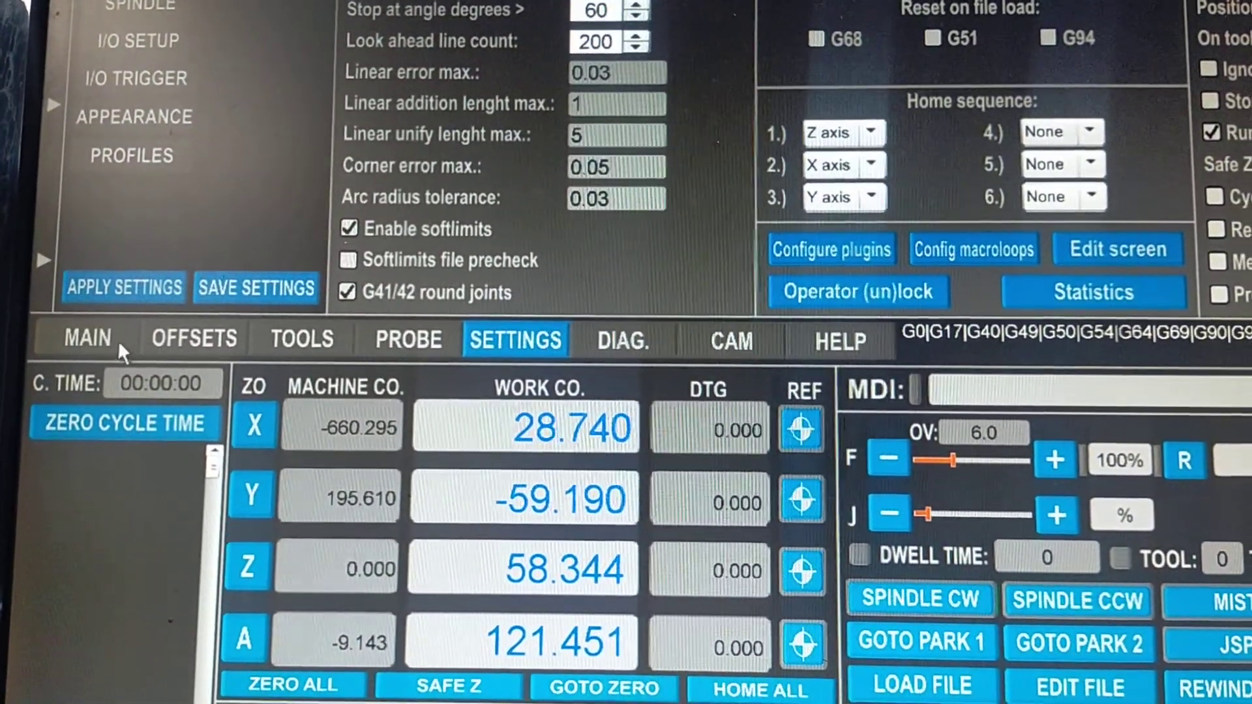
Return from Settings to the MAIN screen with axis coordinates, idle status and soft limits.
click(86, 339)
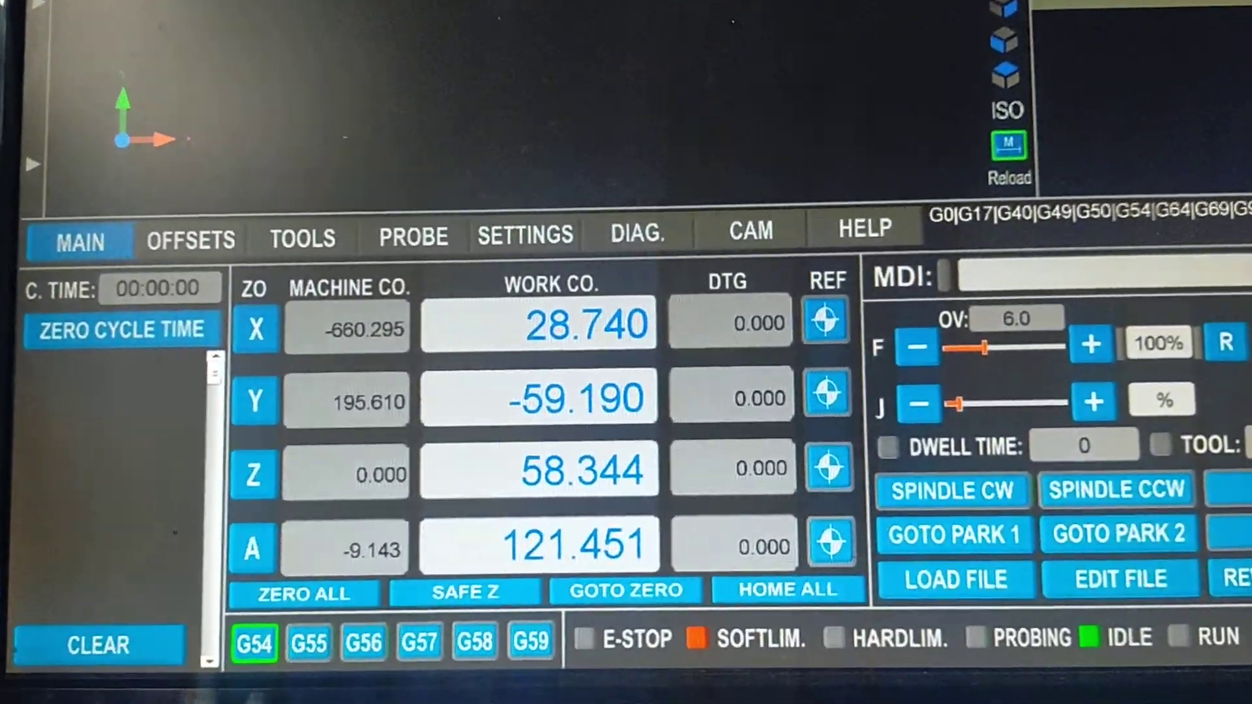